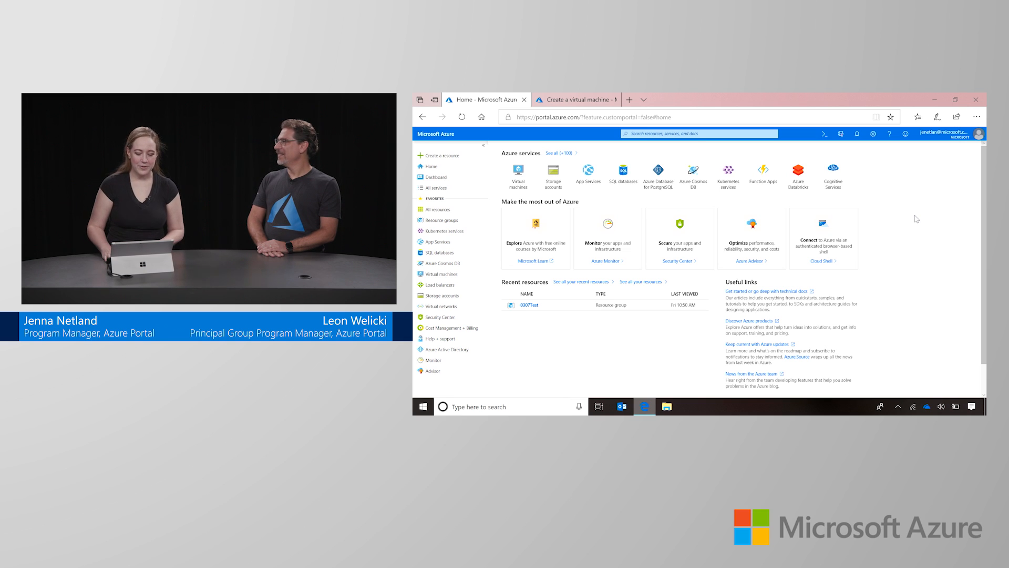
{"action": "mouse_move", "coordinate": [441, 155]}
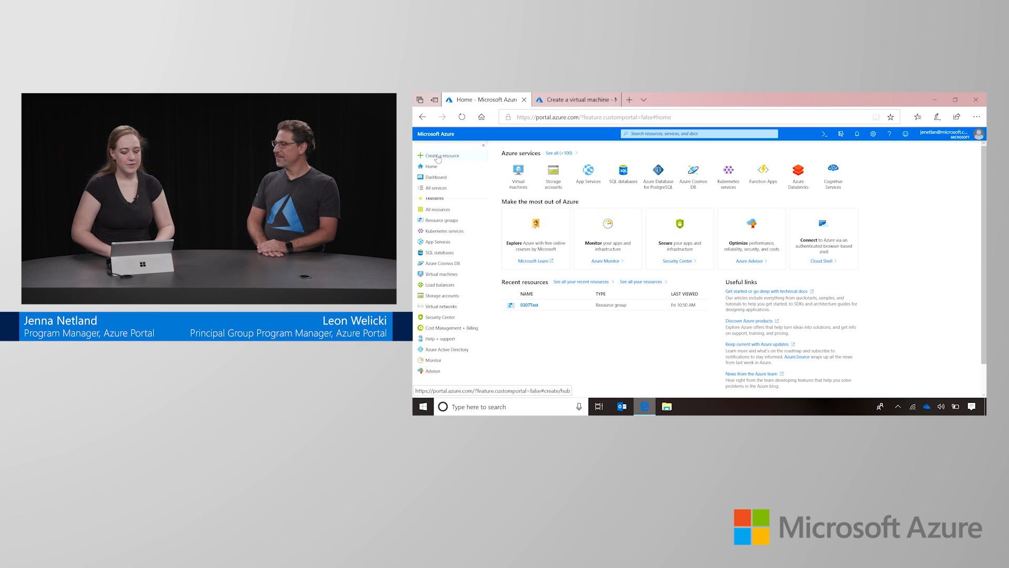
- Begin a new Kubernetes Service resource from Create a resource
{"action": "left_click", "coordinate": [443, 156]}
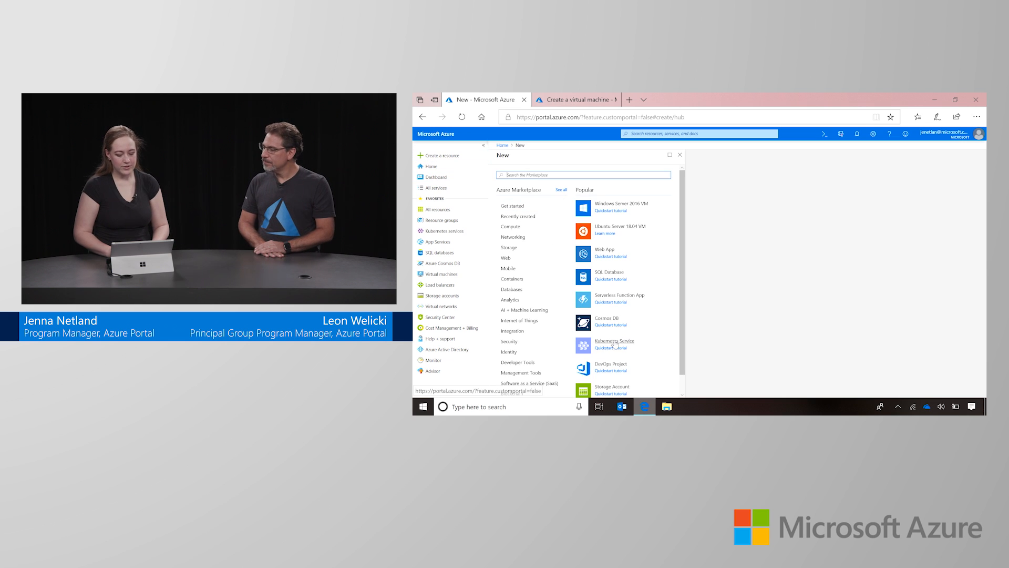
{"action": "left_click", "coordinate": [614, 340]}
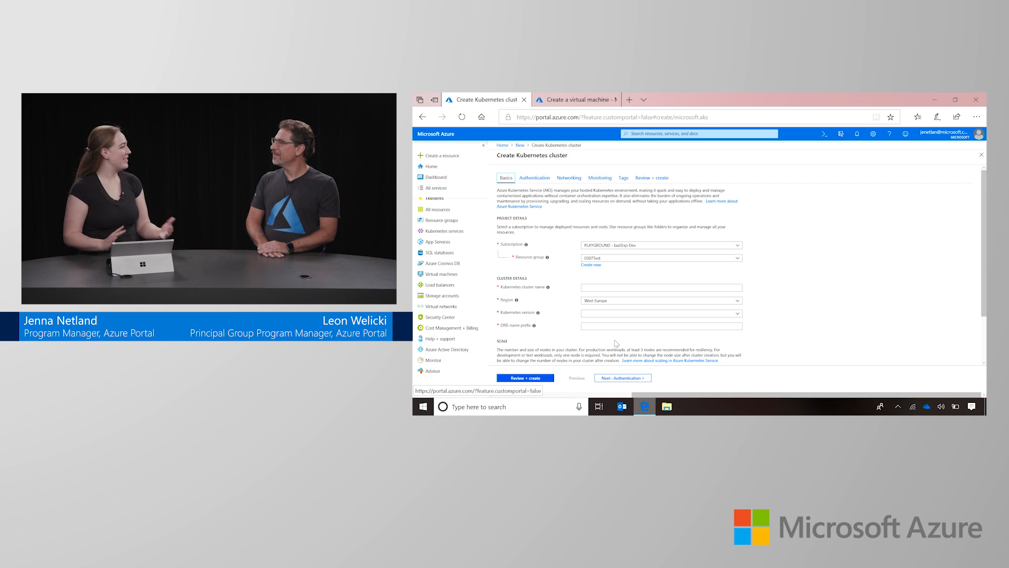
{"action": "left_click", "coordinate": [660, 314]}
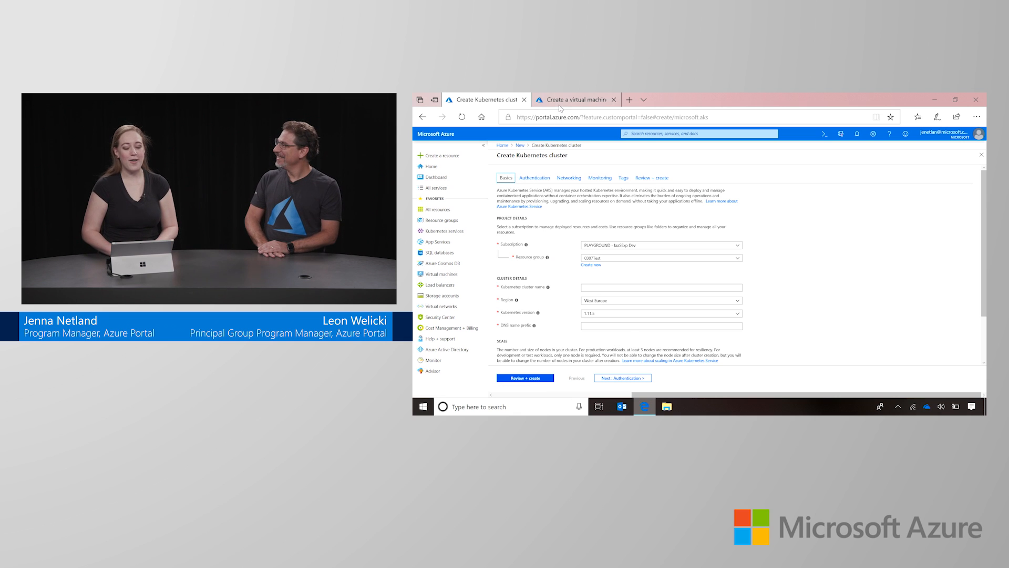
{"action": "left_click", "coordinate": [573, 99]}
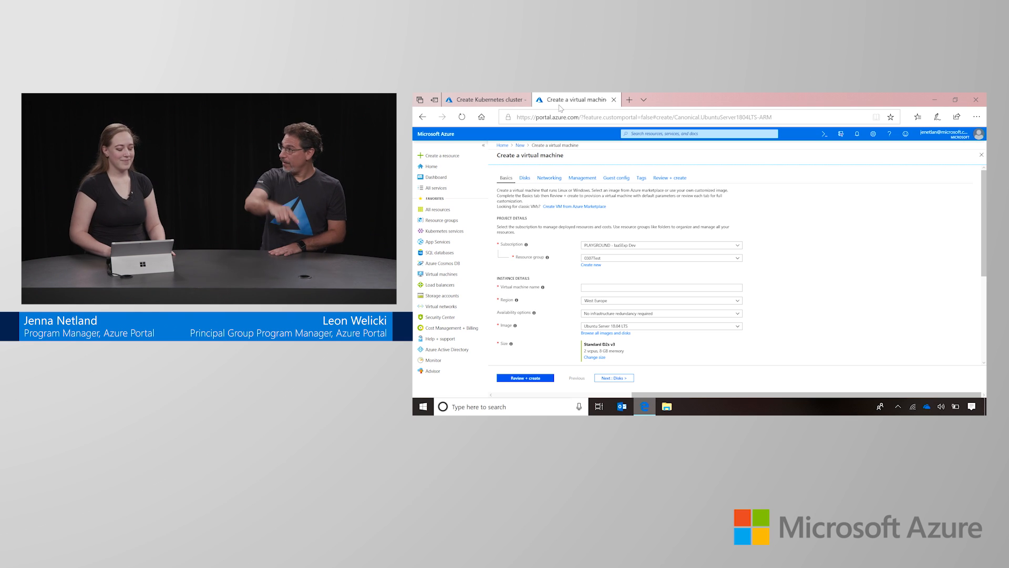
{"action": "left_click", "coordinate": [485, 99]}
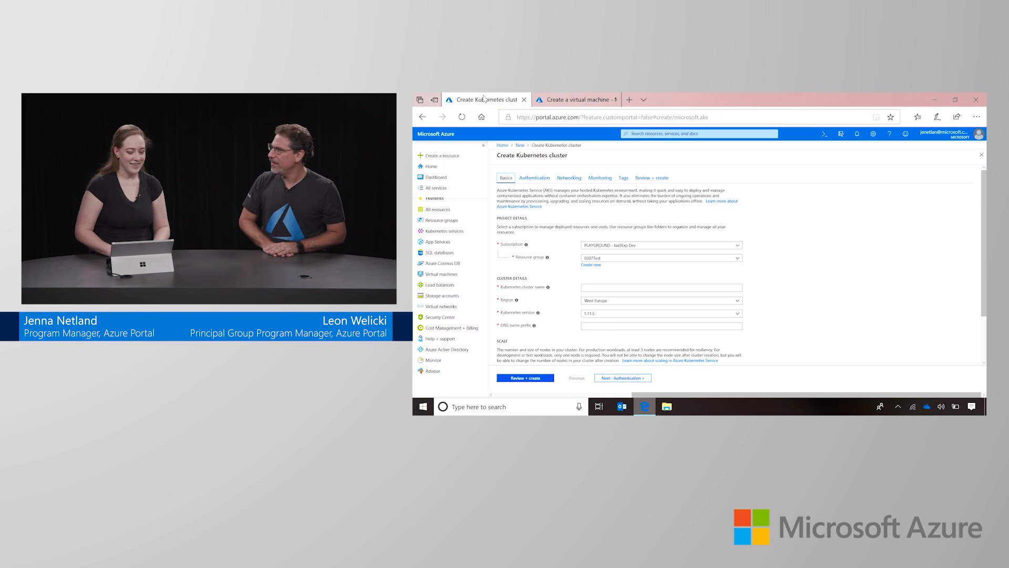
{"action": "left_click", "coordinate": [575, 99]}
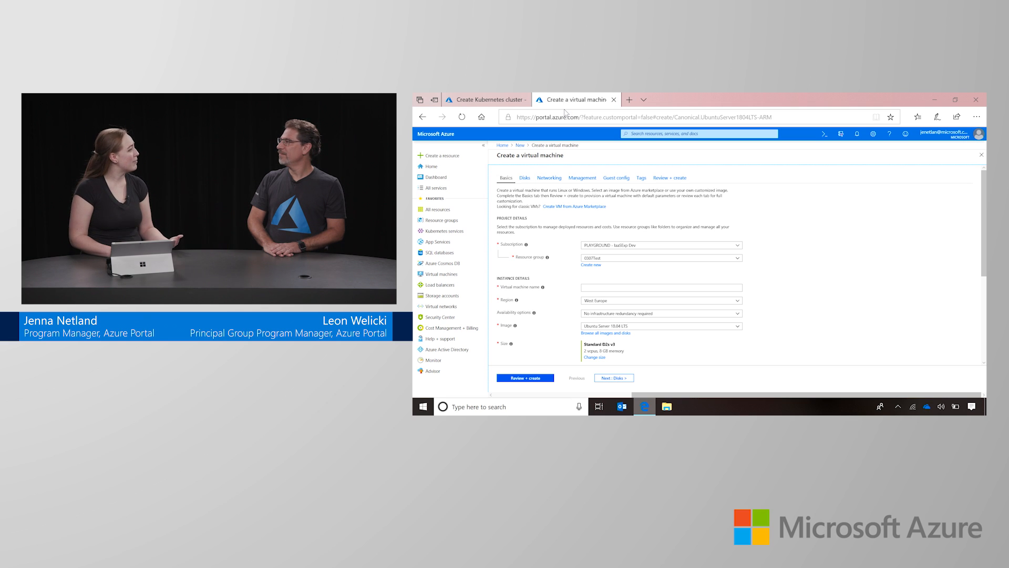
{"action": "left_click", "coordinate": [483, 99]}
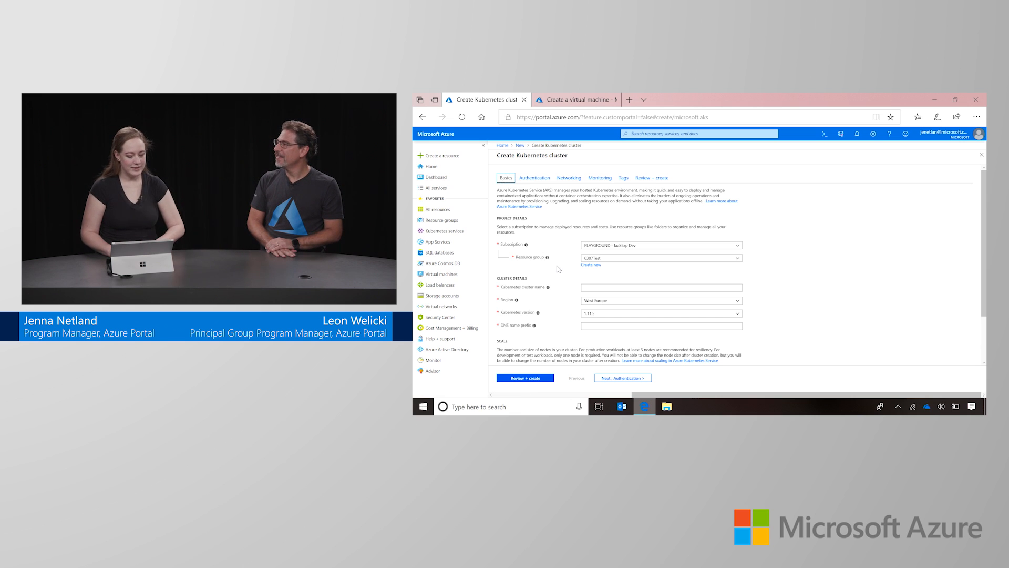
- Name the cluster Jenna, letting the DNS name prefix auto-fill to match
{"action": "scroll", "scroll_direction": "down", "scroll_amount": 3}
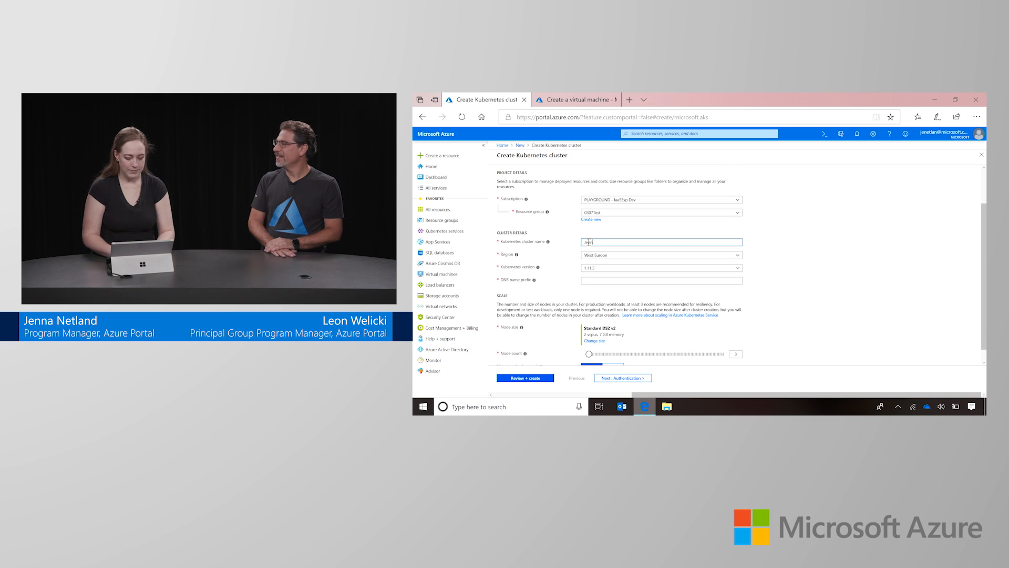
{"action": "type", "text": "Jenna"}
{"action": "left_click", "coordinate": [661, 280]}
{"action": "type", "text": "dnsname"}
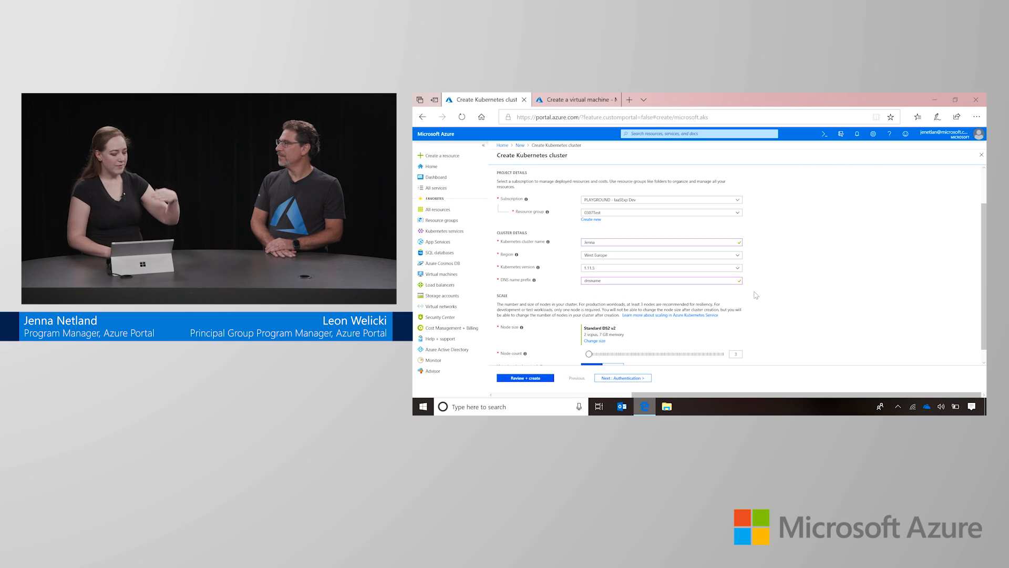
{"action": "scroll", "scroll_direction": "down", "scroll_amount": 3}
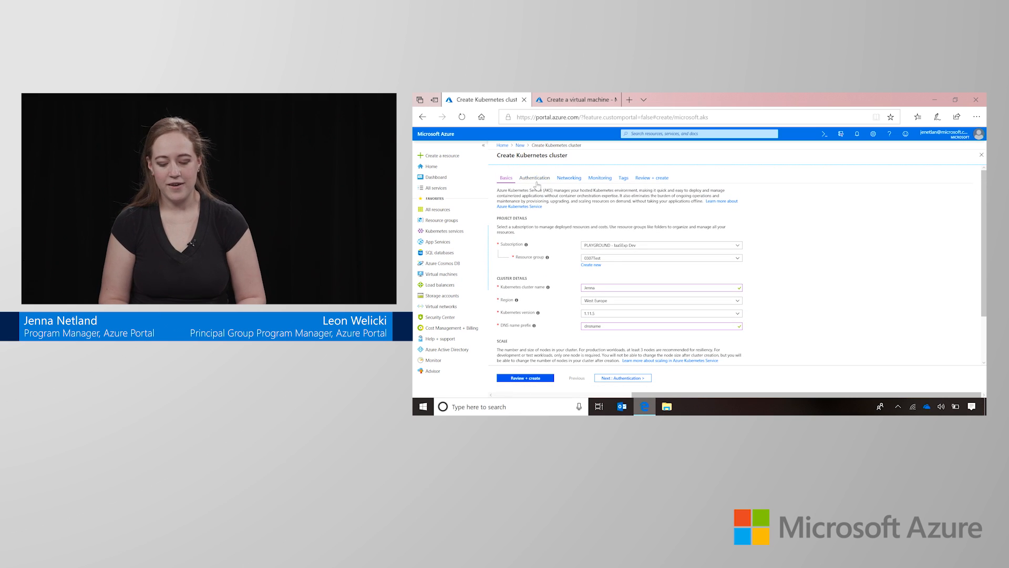
- Move the wizard to the Authentication step with service principal and RBAC settings
{"action": "left_click", "coordinate": [534, 177]}
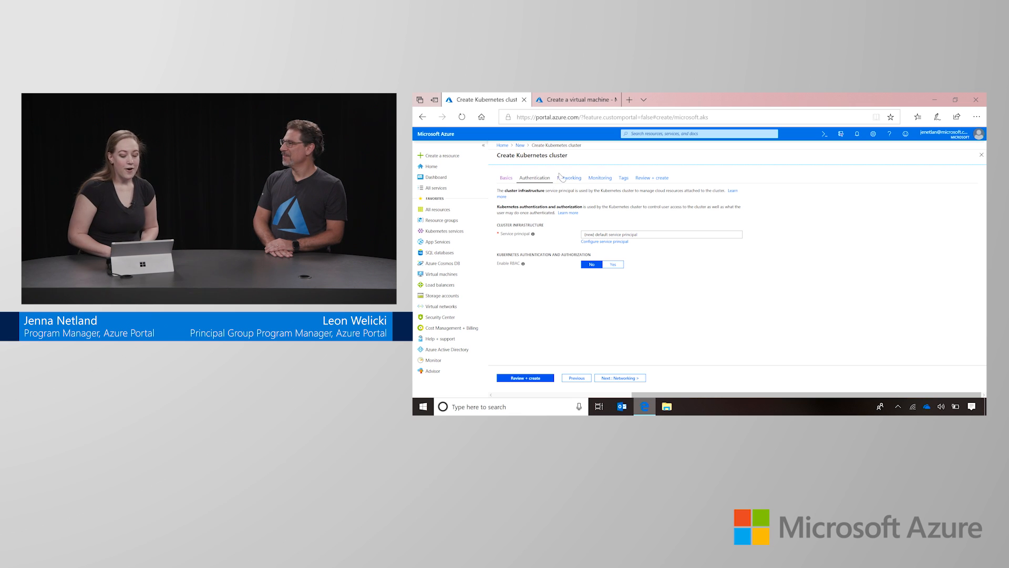
- Choose Advanced network configuration under Networking, then show the Review + create summary
{"action": "left_click", "coordinate": [568, 178]}
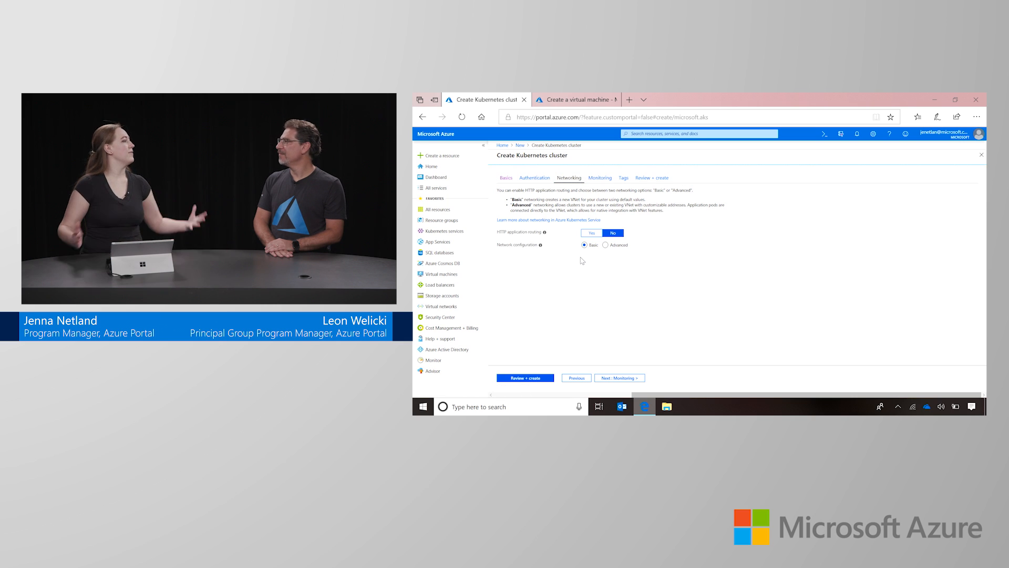
{"action": "mouse_move", "coordinate": [607, 249]}
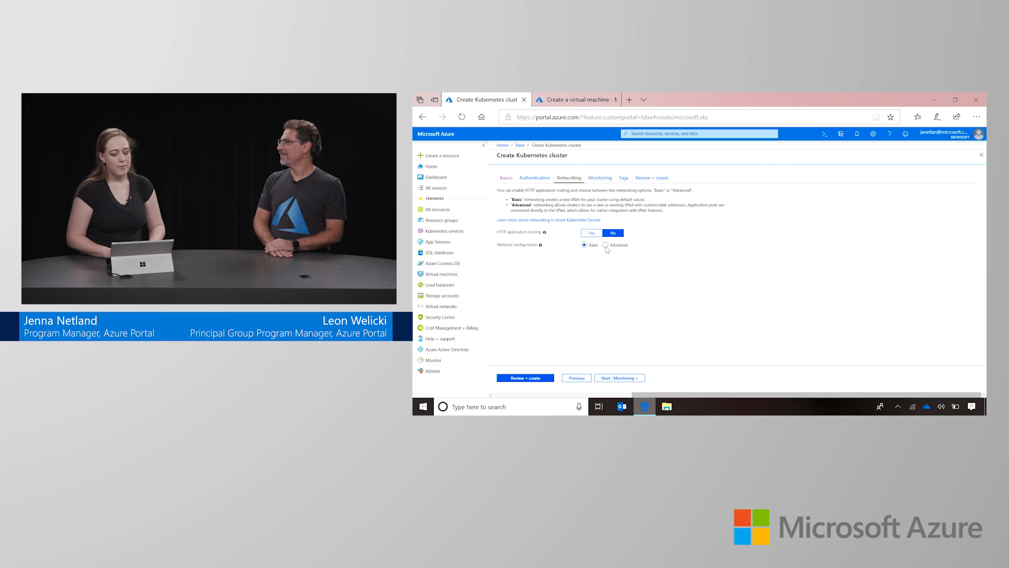
{"action": "left_click", "coordinate": [605, 245]}
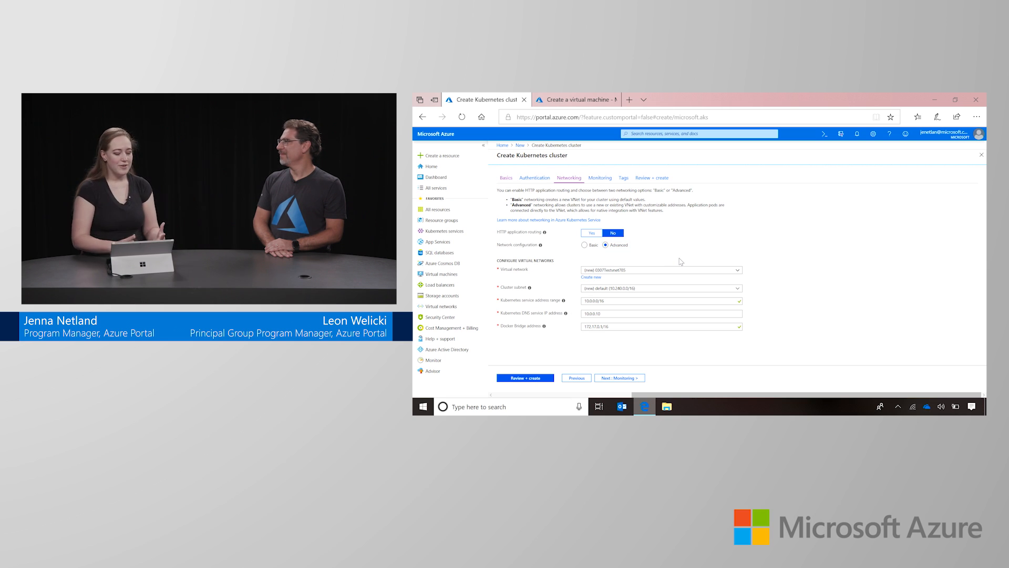
{"action": "mouse_move", "coordinate": [621, 206]}
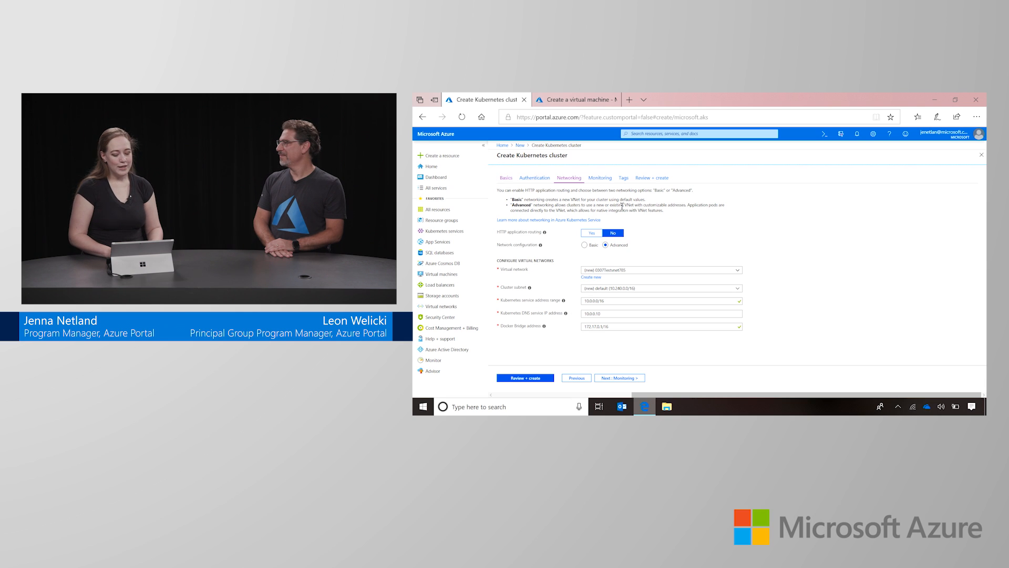
{"action": "left_click", "coordinate": [598, 178]}
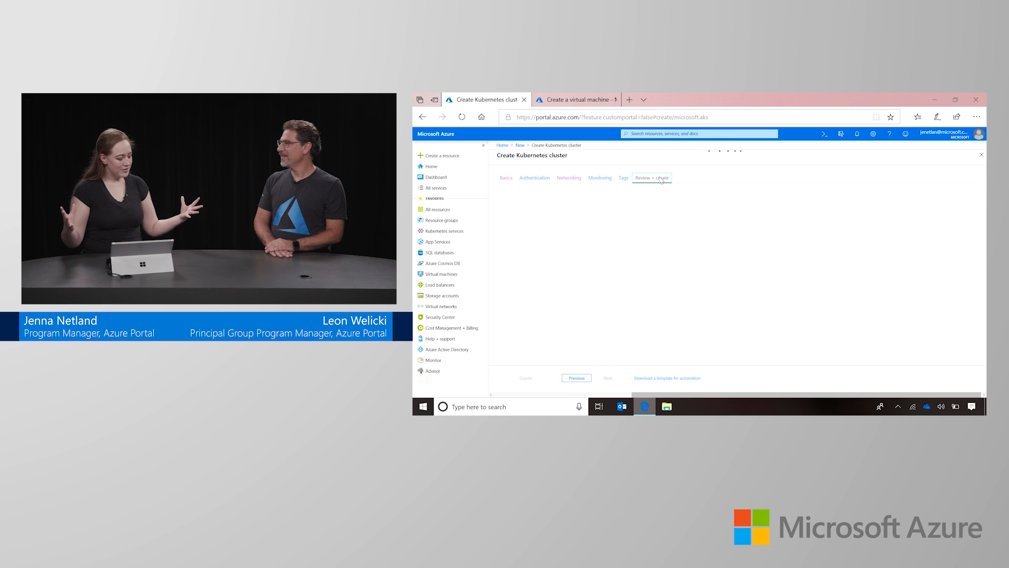
{"action": "left_click", "coordinate": [651, 178]}
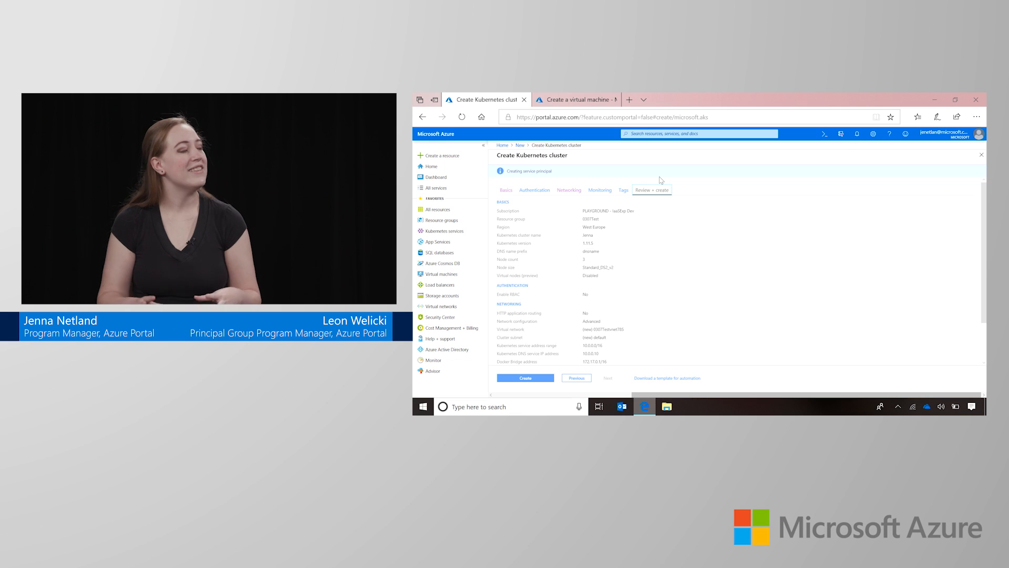